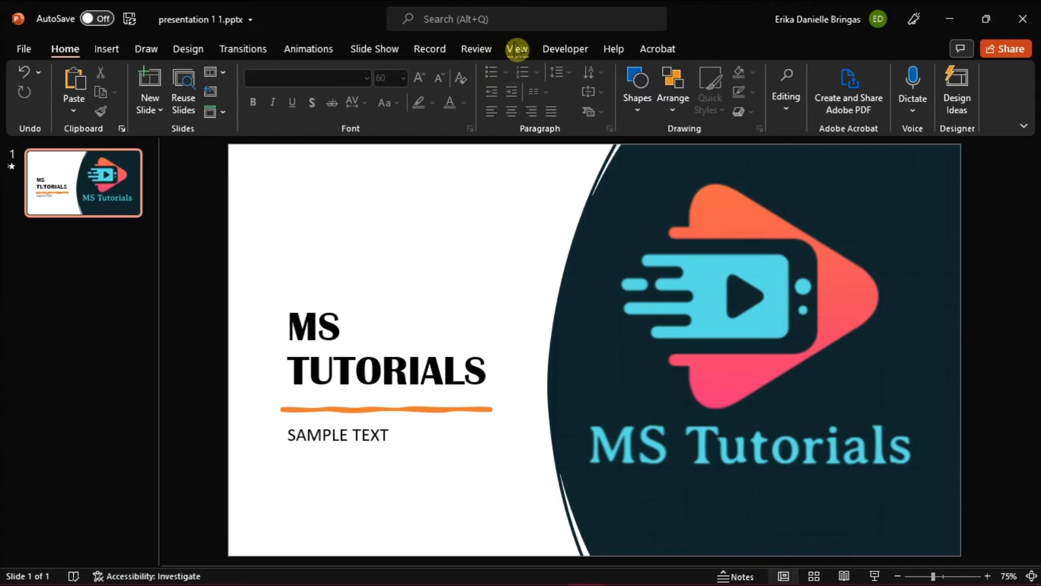
Step: Open Slide Master view and re-enable the master's Footer placeholder in Master Layout
left_click(517, 48)
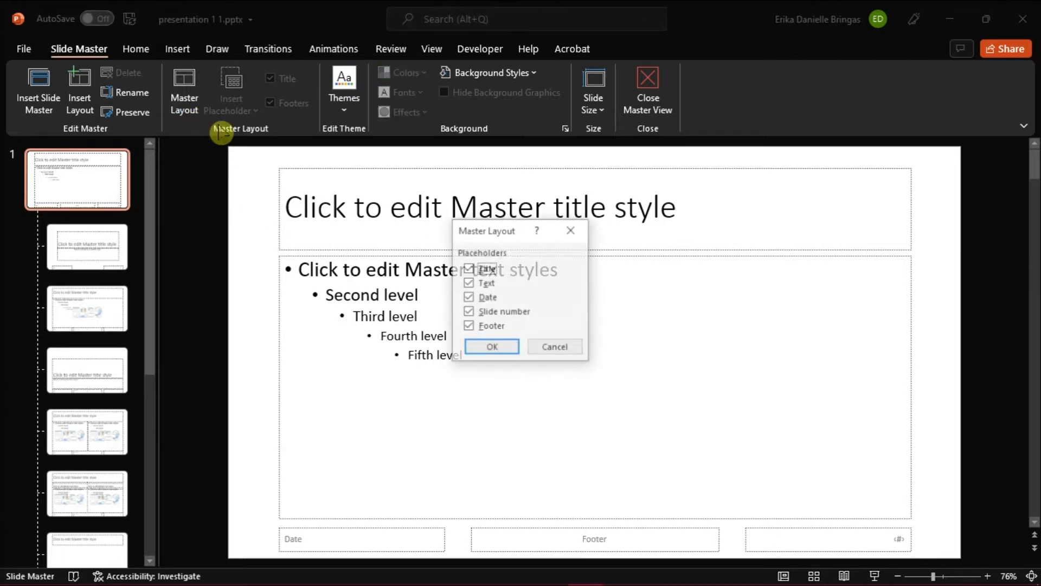
left_click(468, 326)
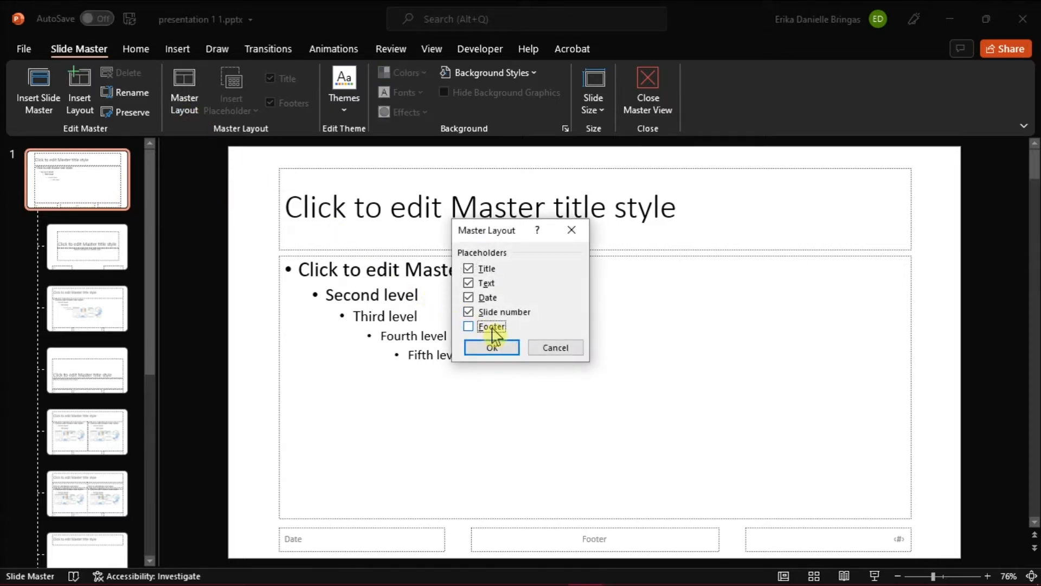
left_click(491, 347)
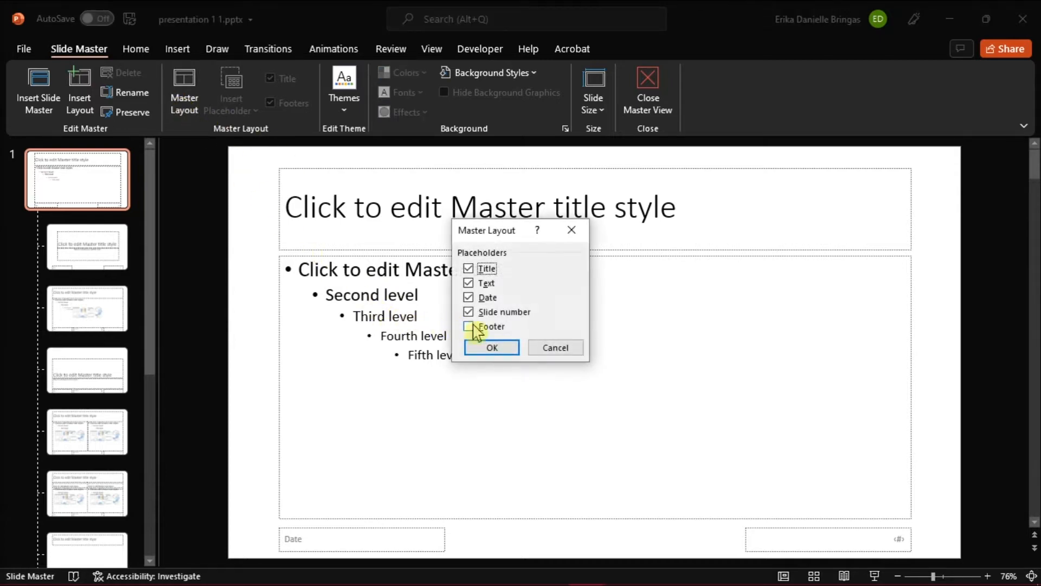
left_click(490, 347)
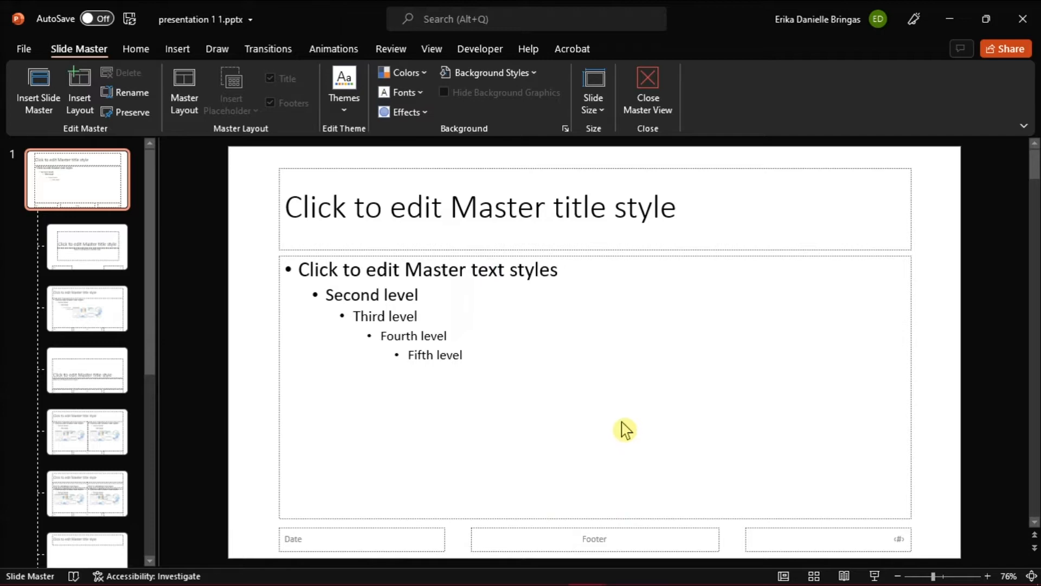
mouse_move(370, 250)
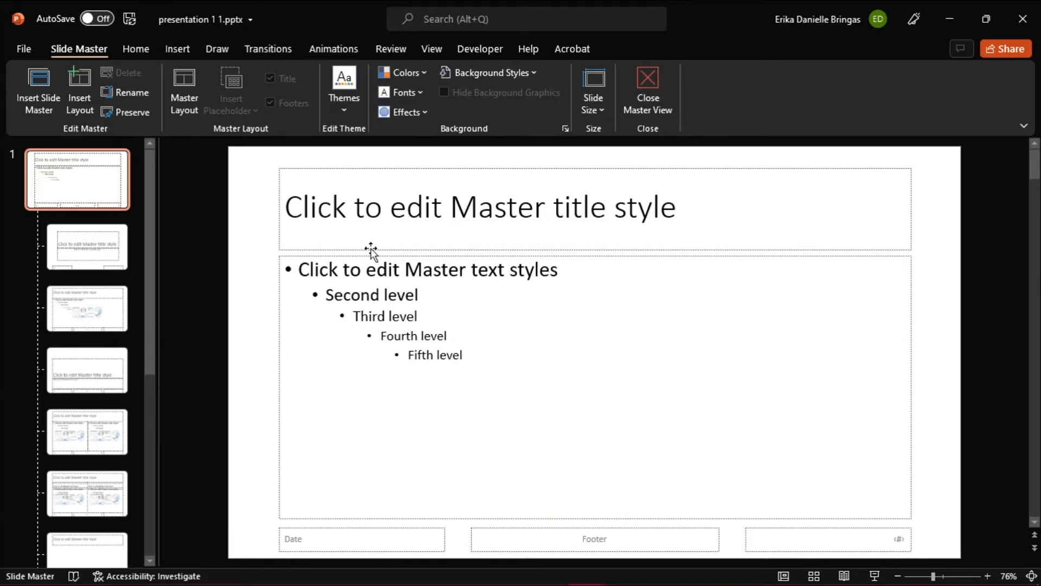
Step: Enable the Footer option in Header & Footer and apply it to all slides
left_click(177, 49)
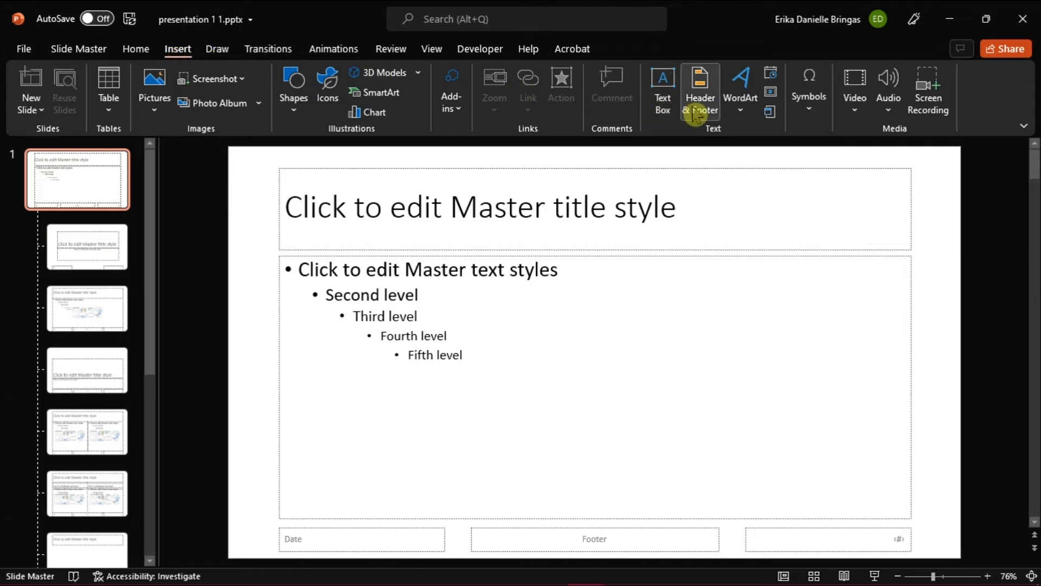
left_click(700, 82)
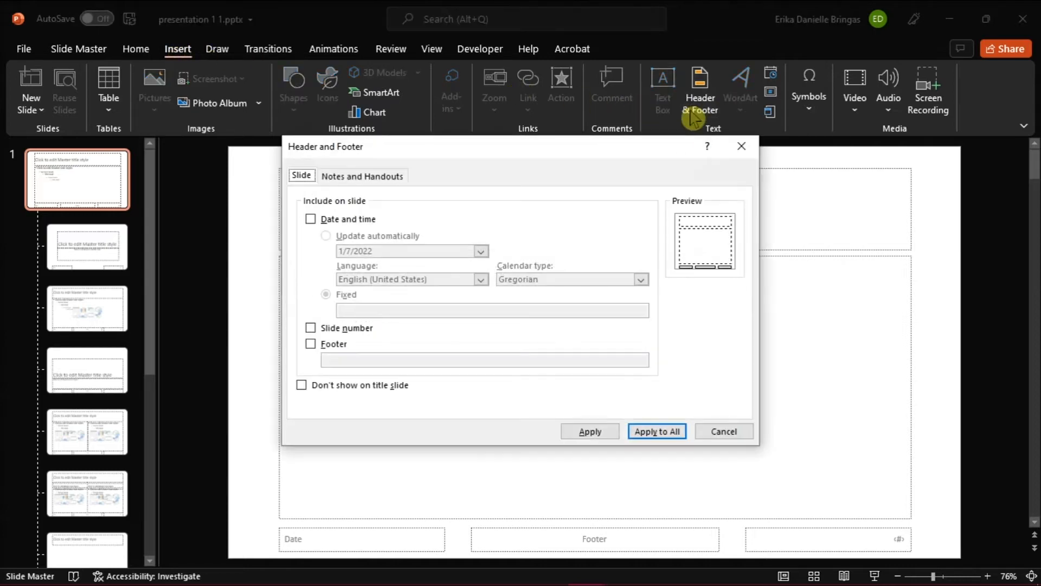
left_click(310, 344)
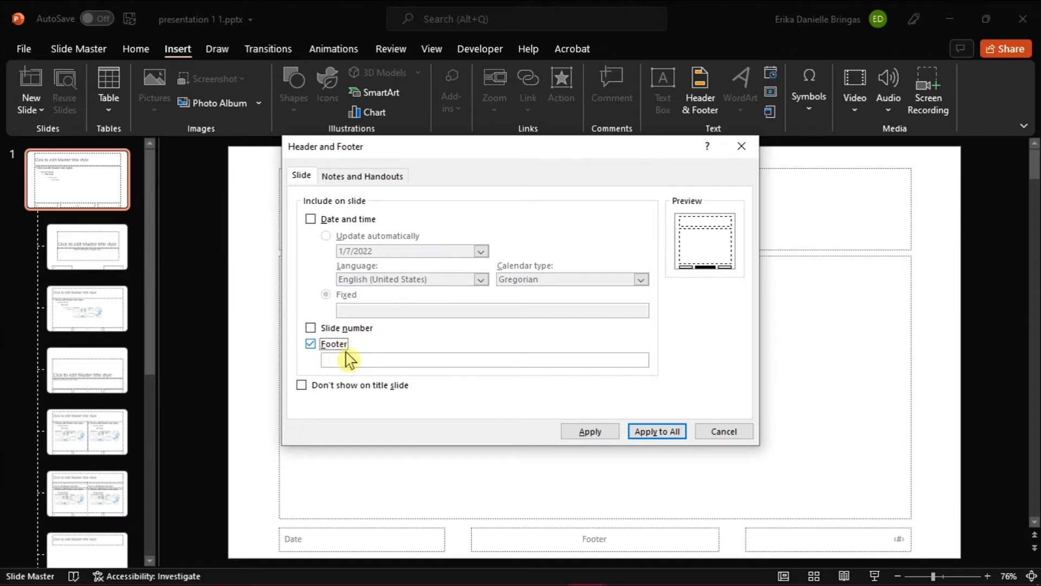
left_click(657, 431)
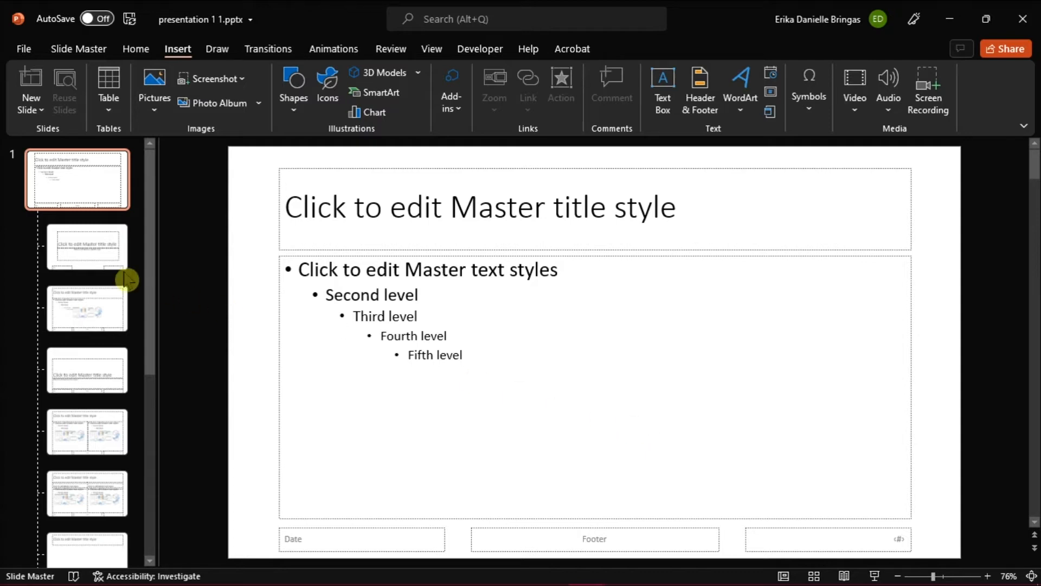
Step: Tick Footers on the title slide layout, then select the next layout
left_click(87, 247)
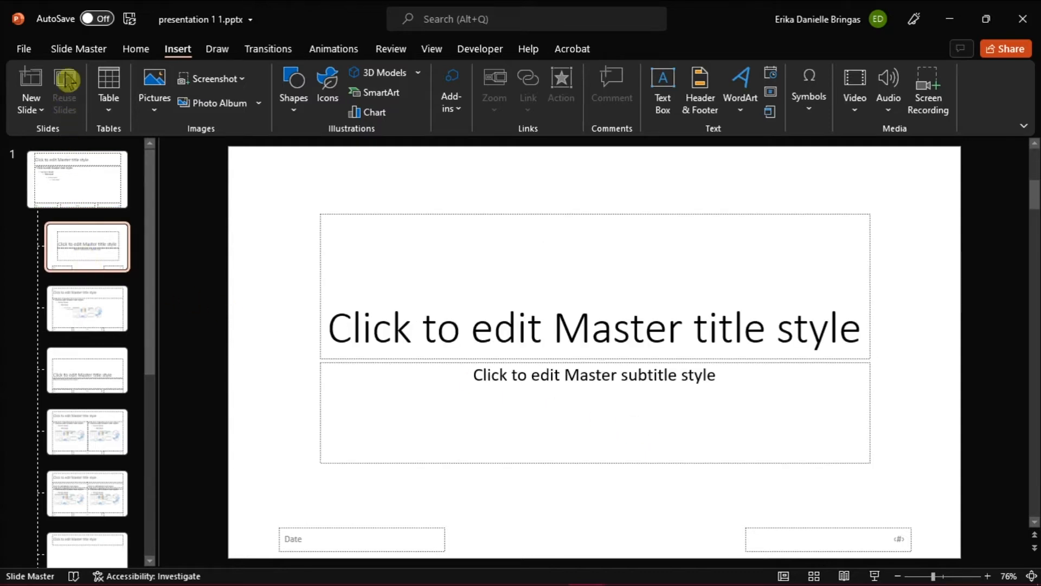
left_click(79, 49)
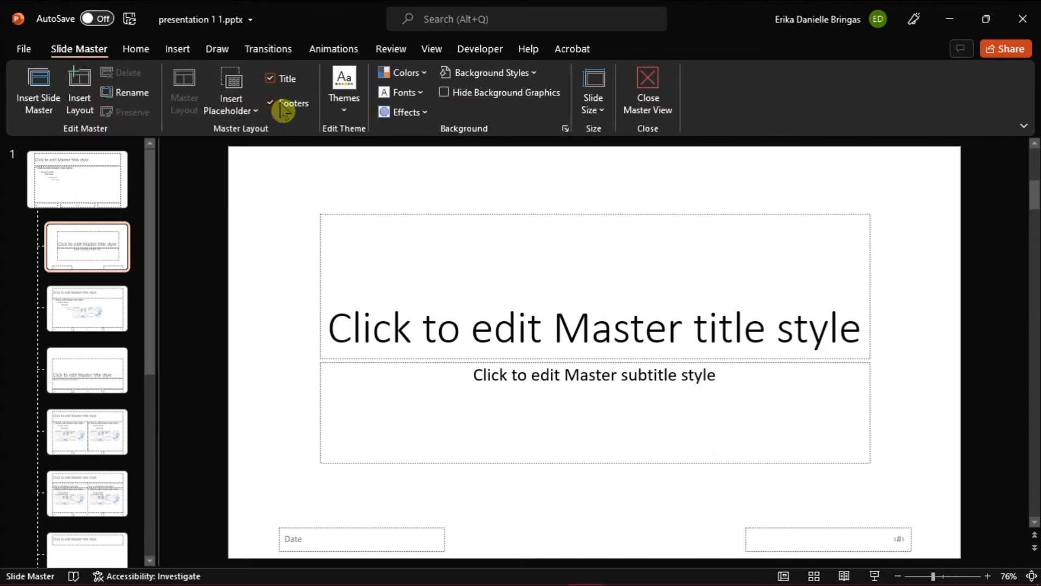
left_click(270, 103)
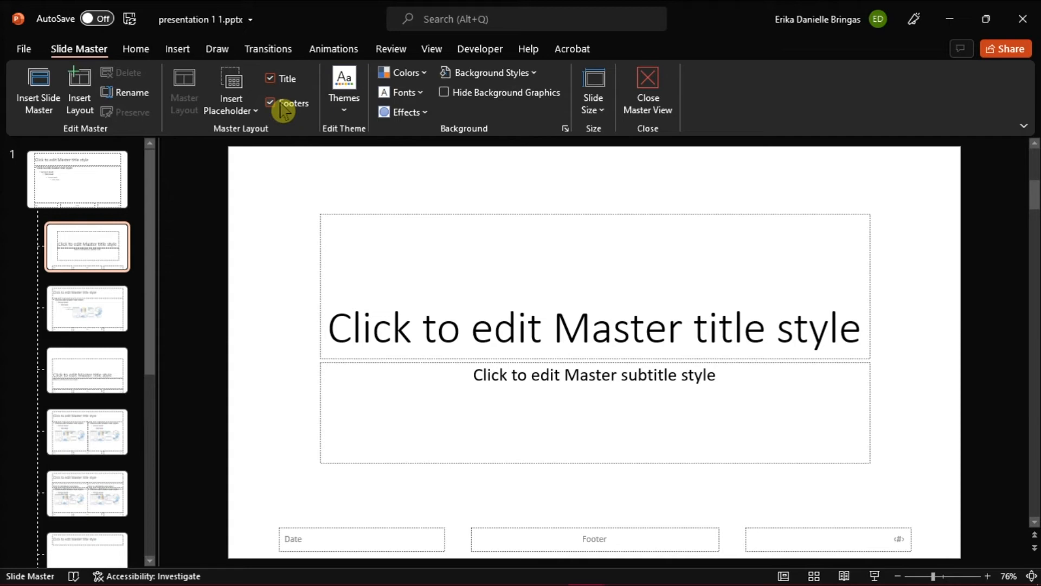
left_click(270, 102)
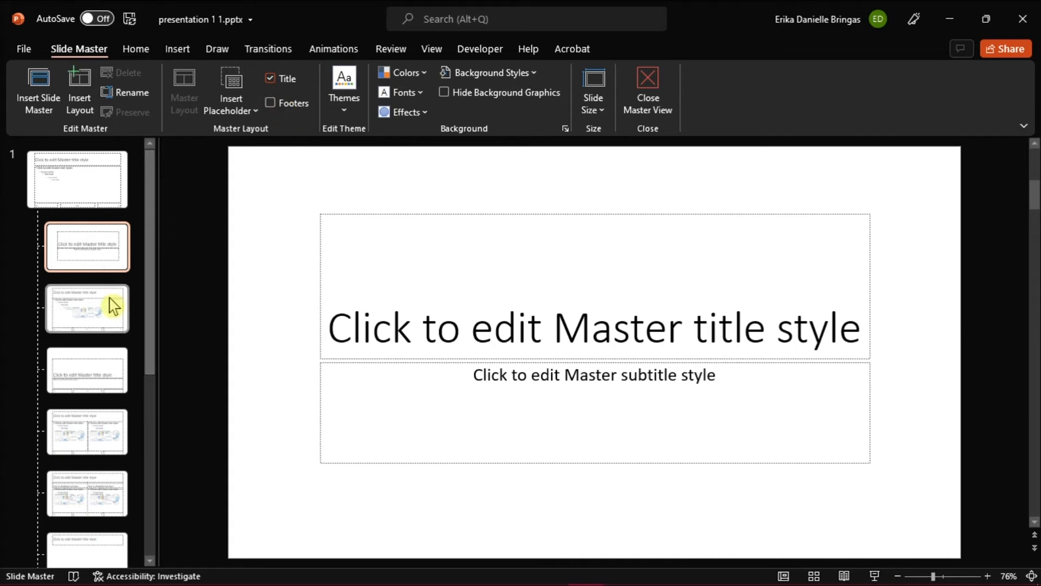
left_click(86, 371)
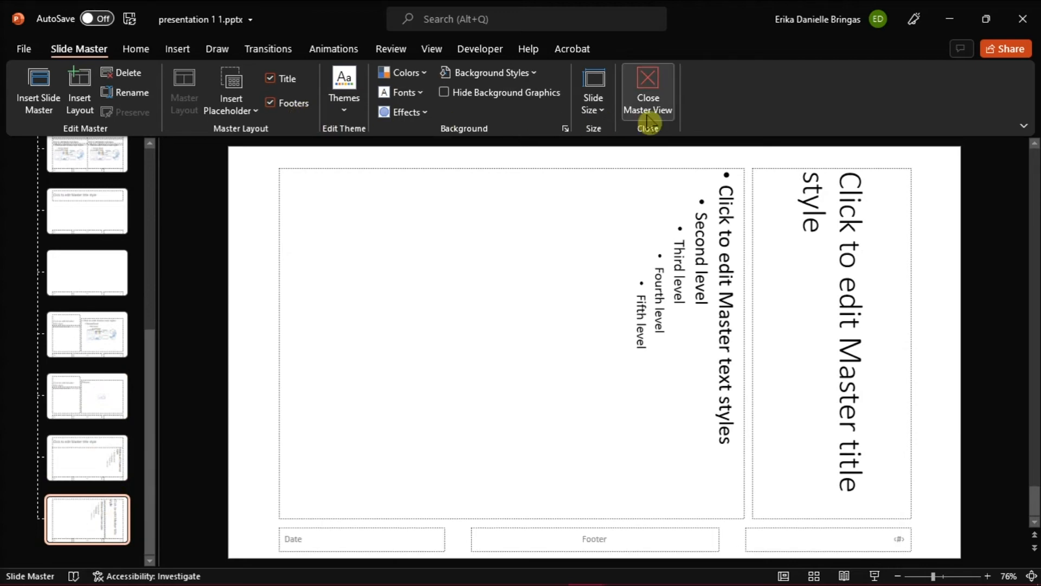
Step: Close Master View to return to the MS Tutorials title slide
left_click(647, 90)
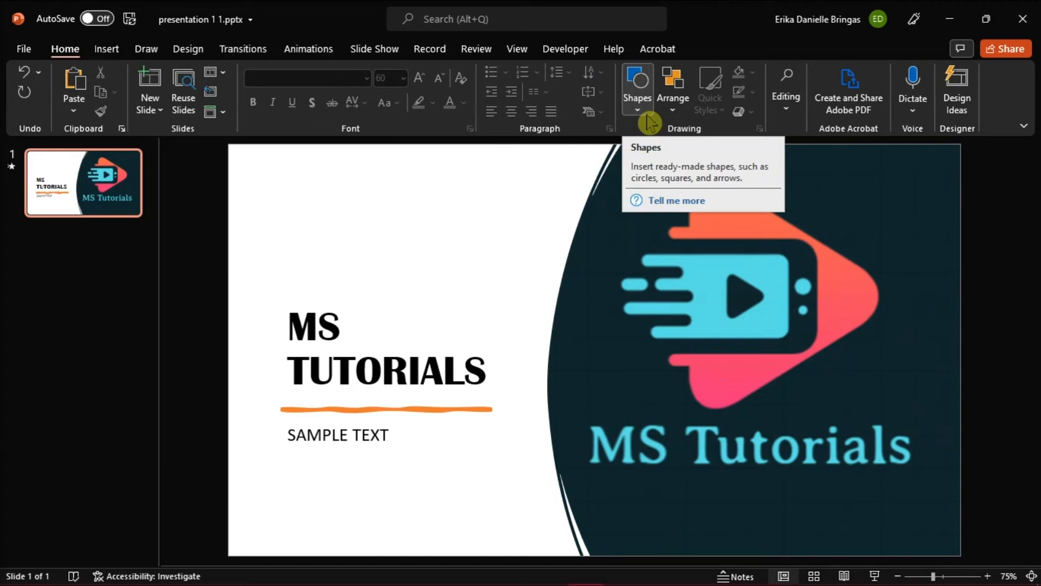
mouse_move(221, 267)
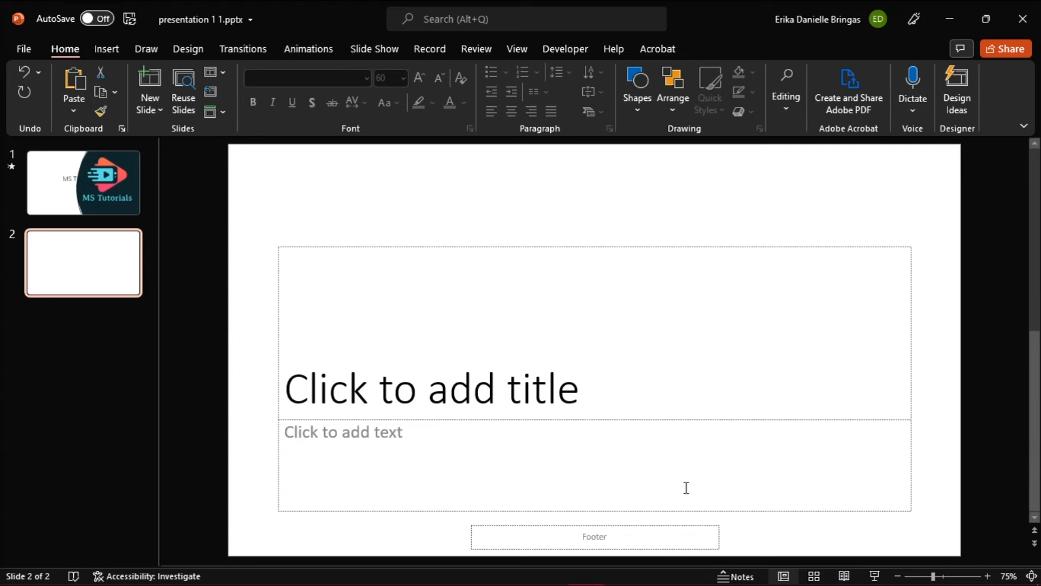
mouse_move(652, 516)
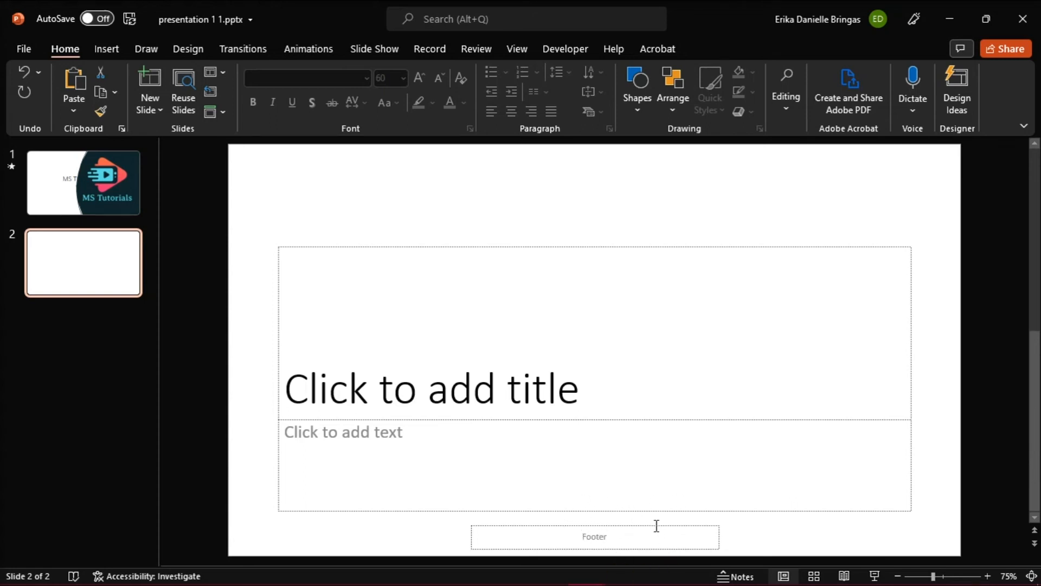
Step: Edit the slide 2 footer to read 'THIS IS A SAMPLE TEXT' in bold
left_click(594, 536)
type("THIS IS A SAMPLE TEXT")
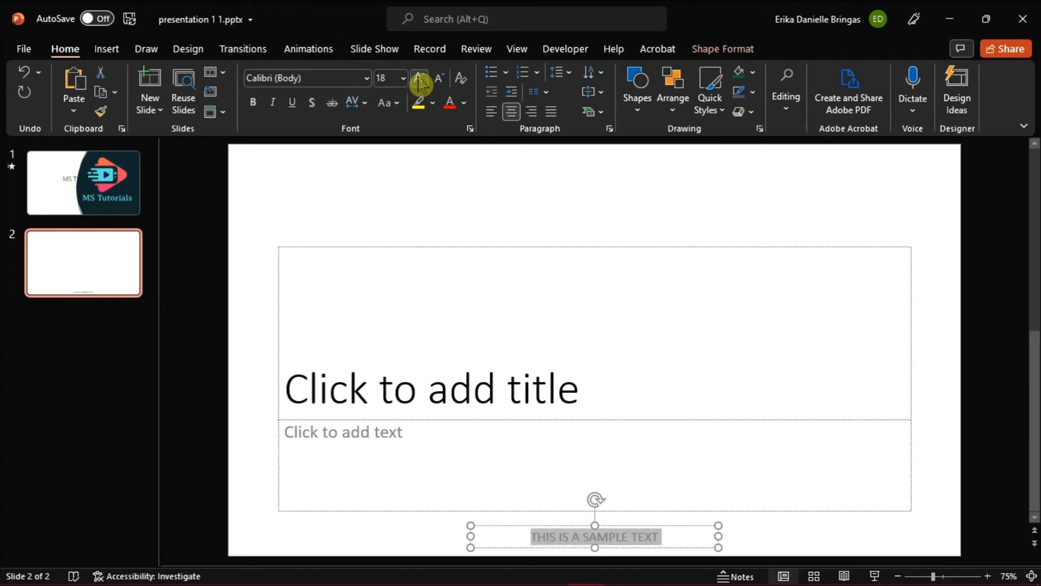
left_click(367, 78)
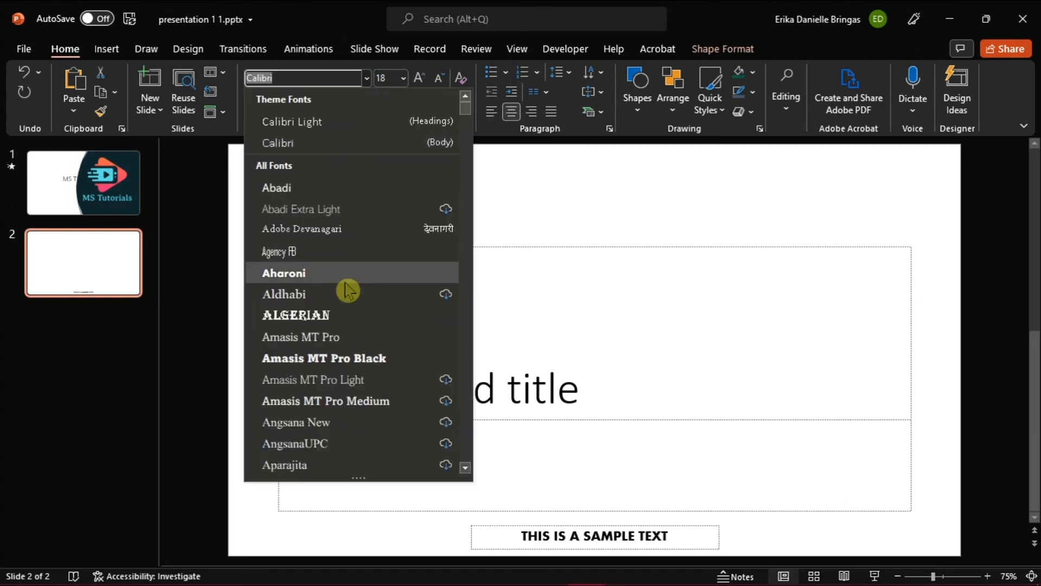